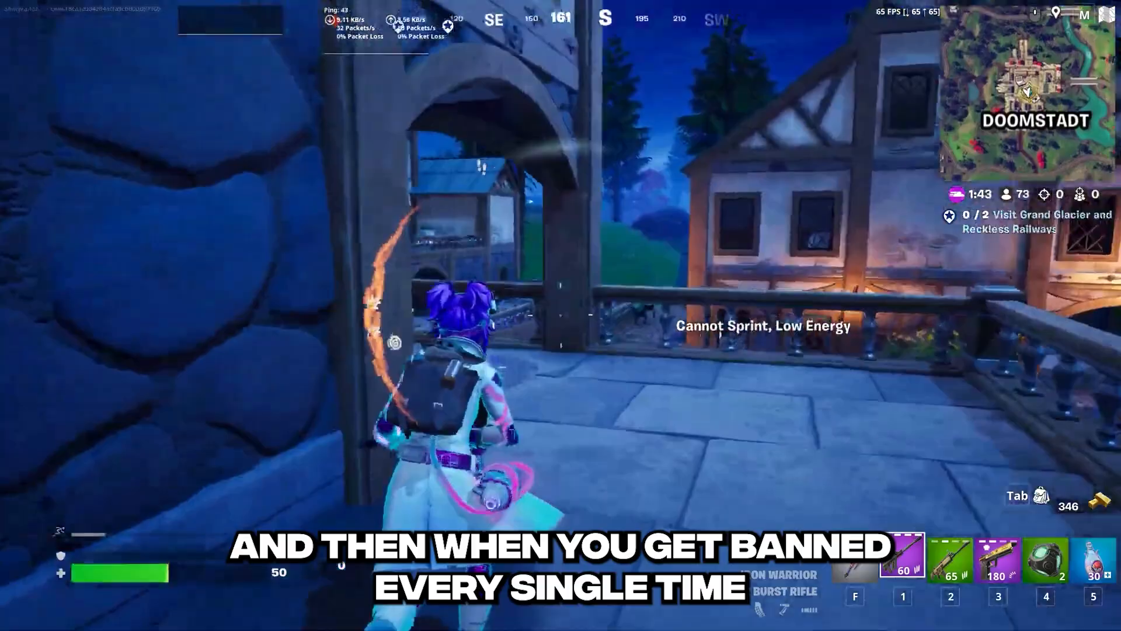
mouse_move(561, 301)
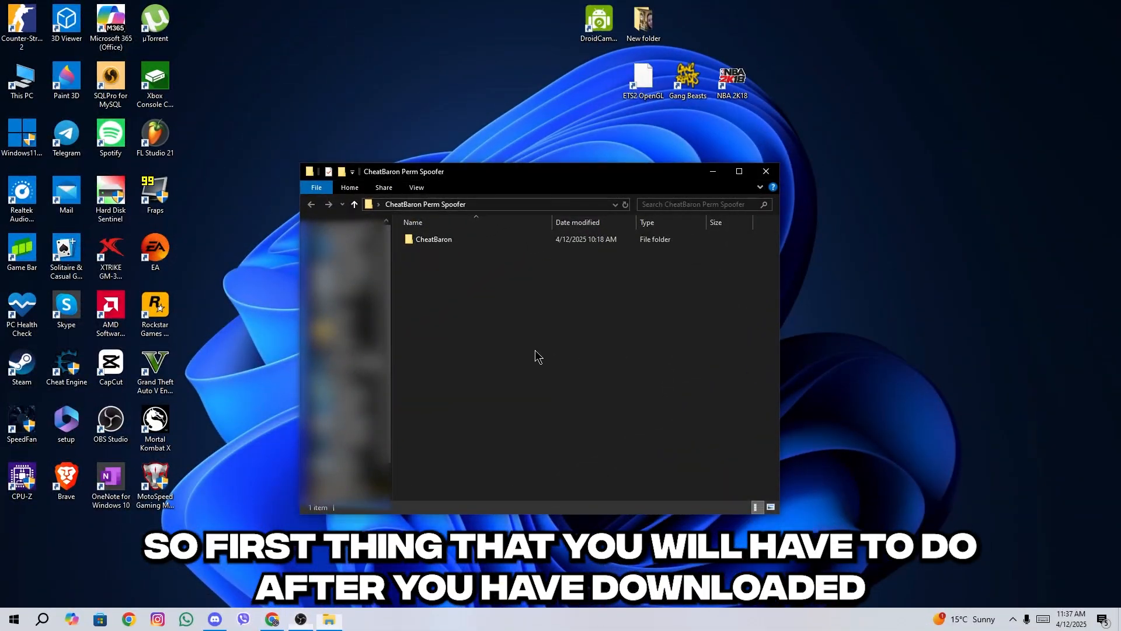
mouse_move(431, 264)
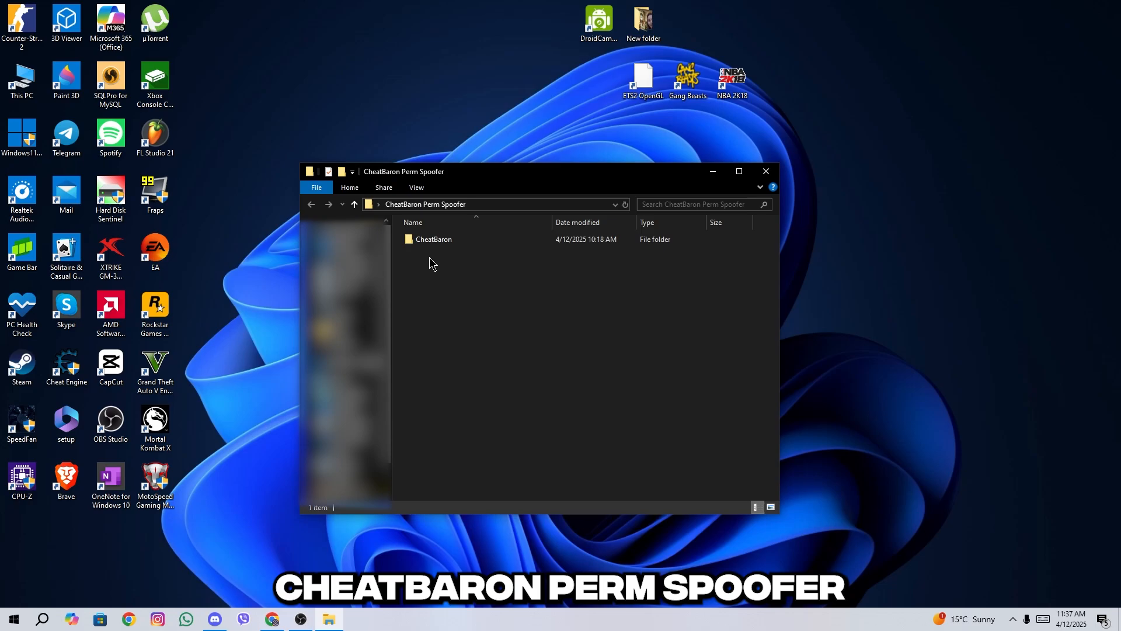
Run Wub.exe from CheatBaron's Windows Defender + Update Blocker > Wub folder, then close it.
double_click(434, 239)
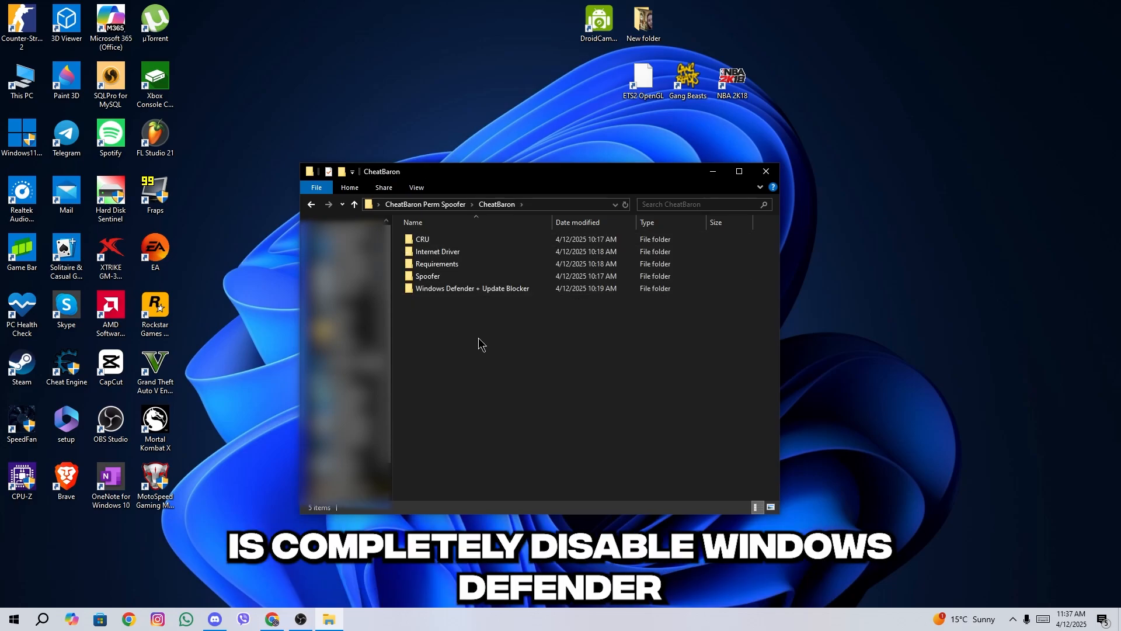
left_click(471, 288)
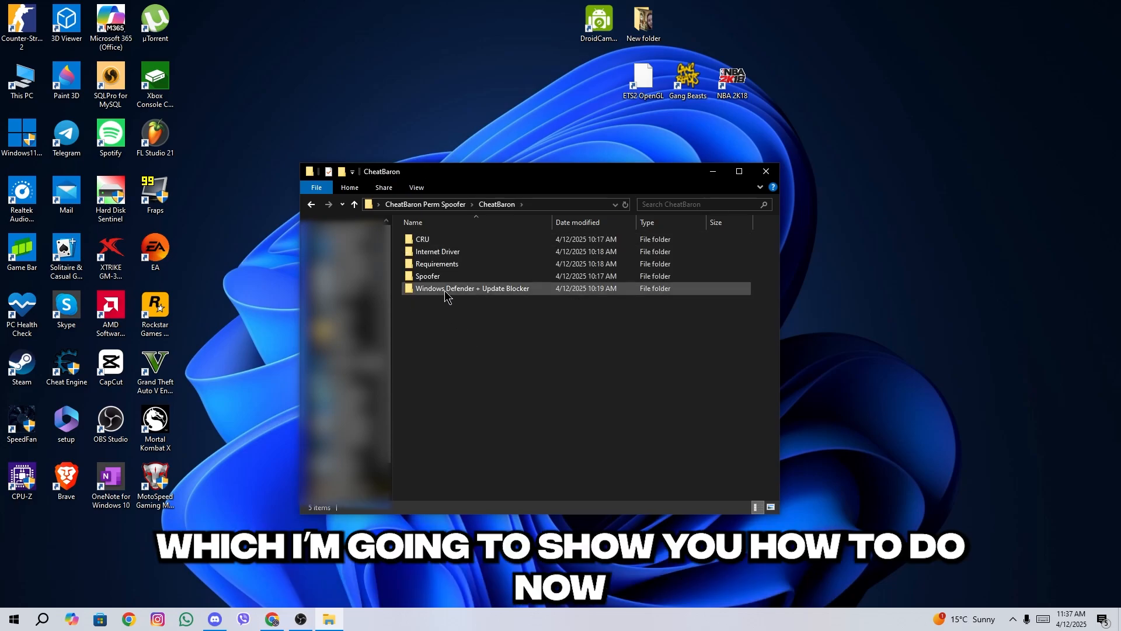
double_click(472, 287)
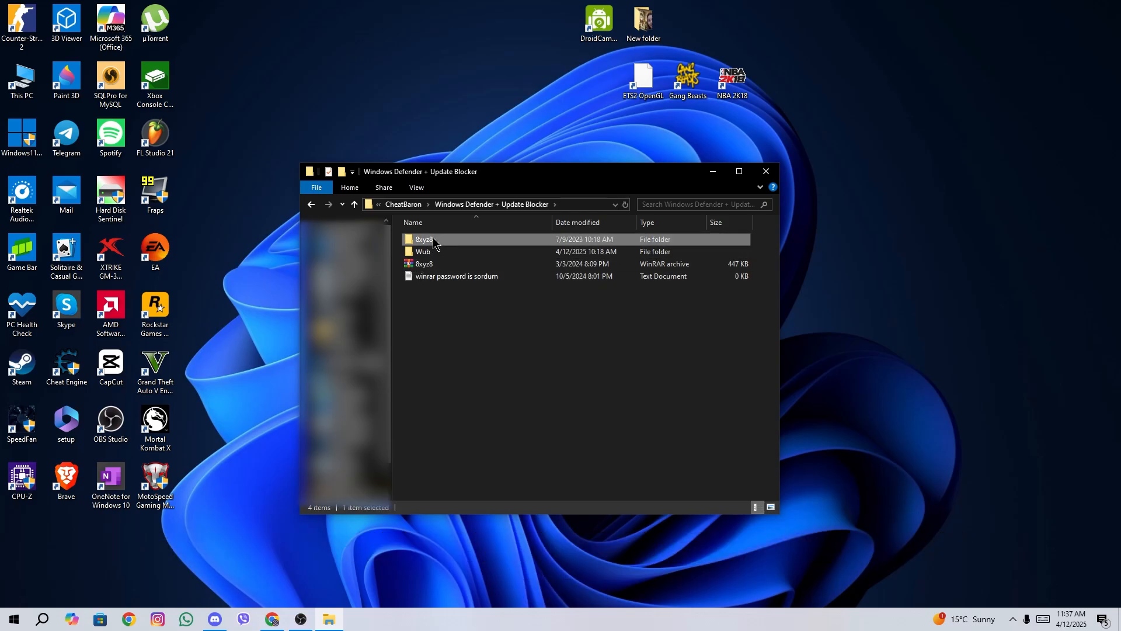
double_click(424, 239)
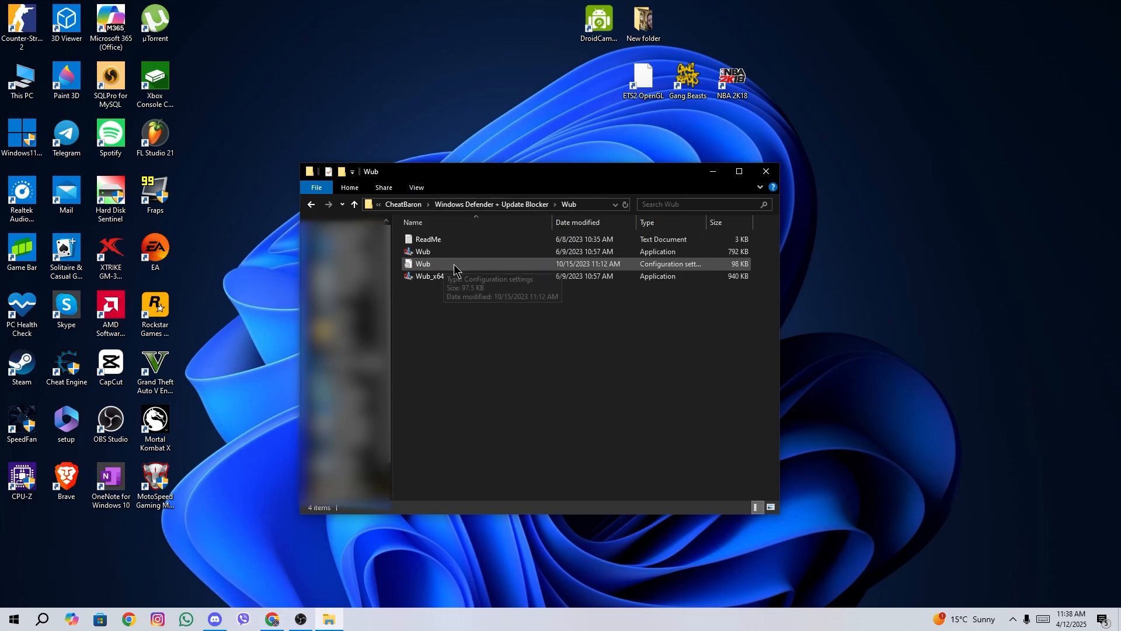
double_click(423, 251)
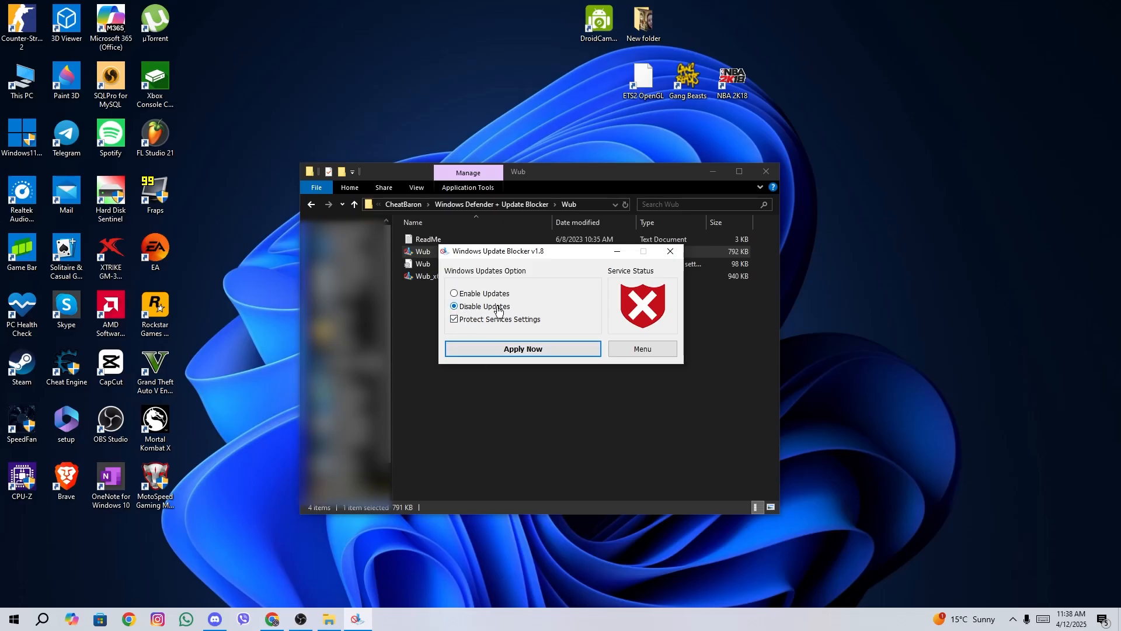
mouse_move(669, 251)
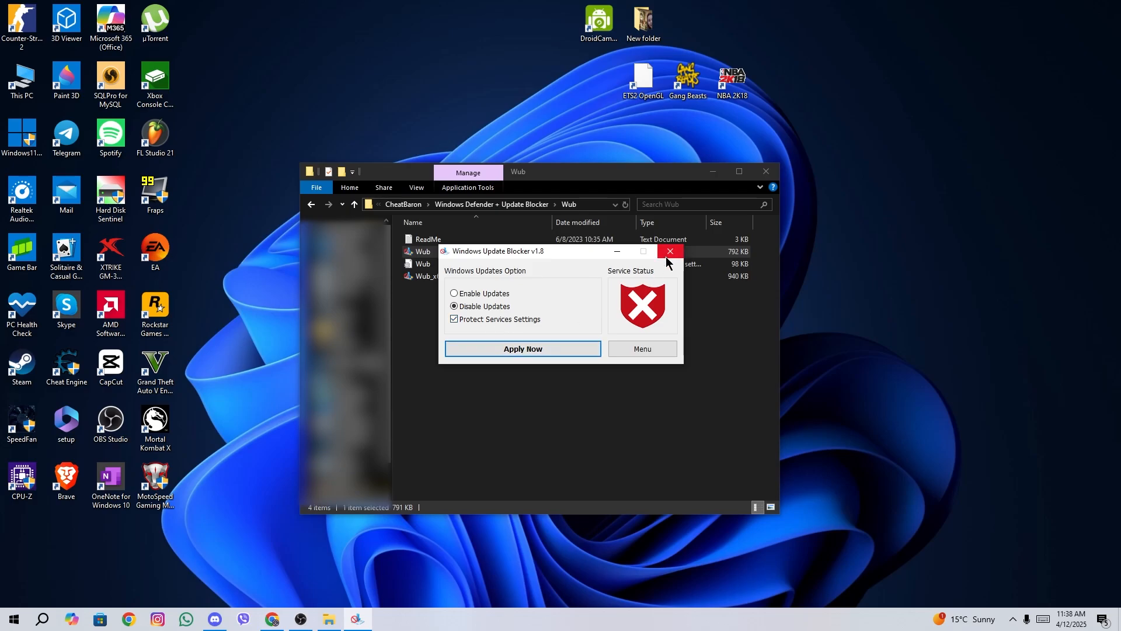
left_click(670, 251)
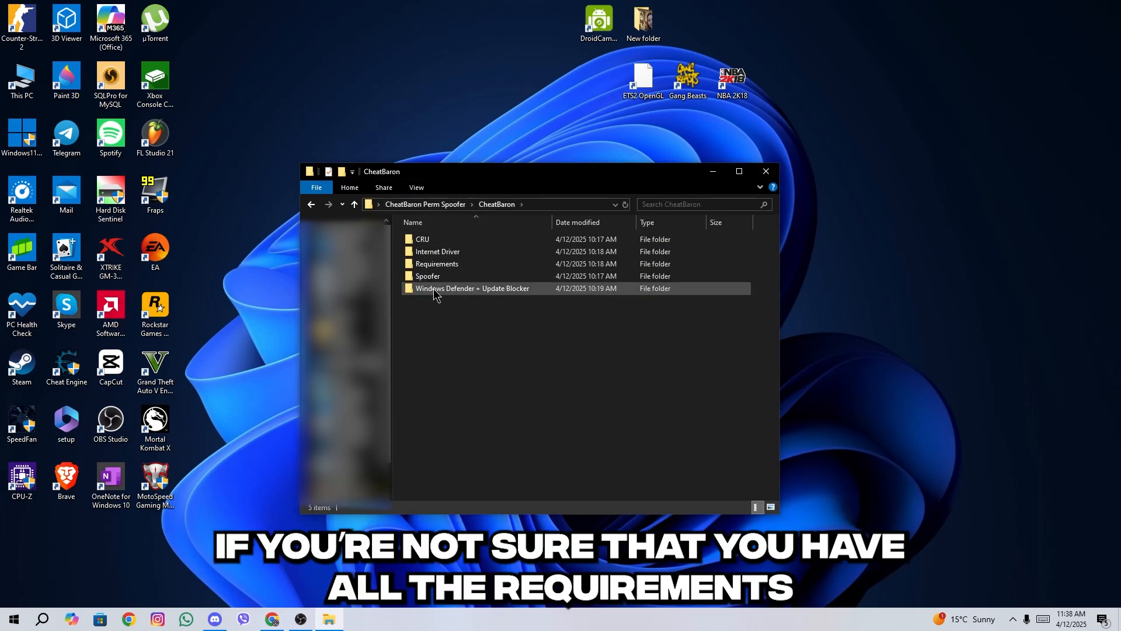
Open the CheatBaron Spoofer folder holding the app and serial checker batch file.
double_click(437, 263)
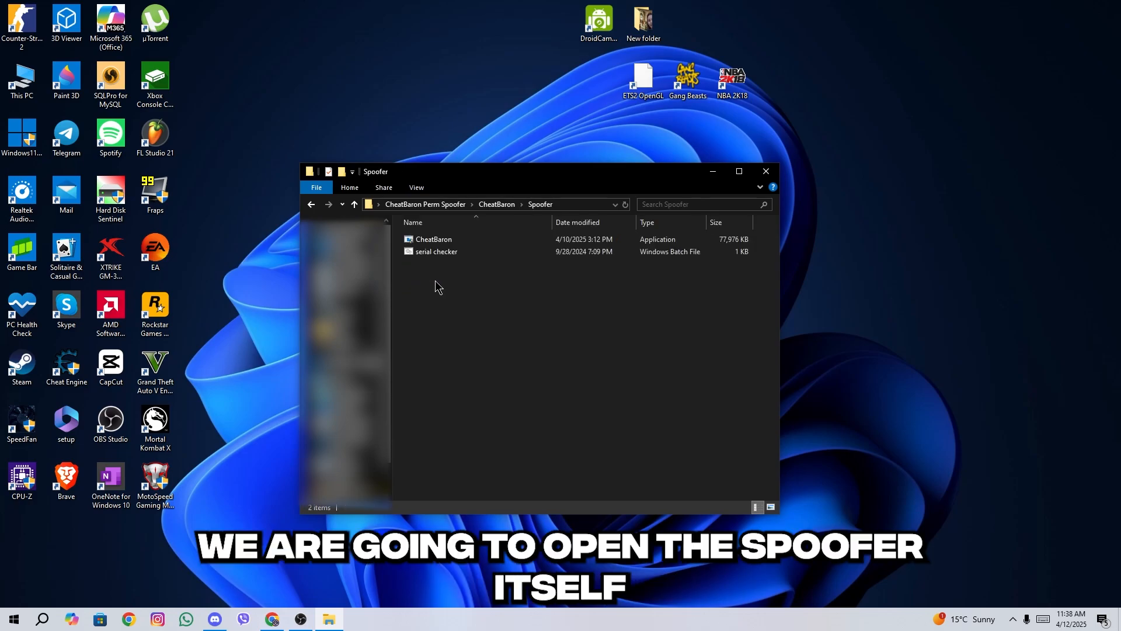
mouse_move(434, 239)
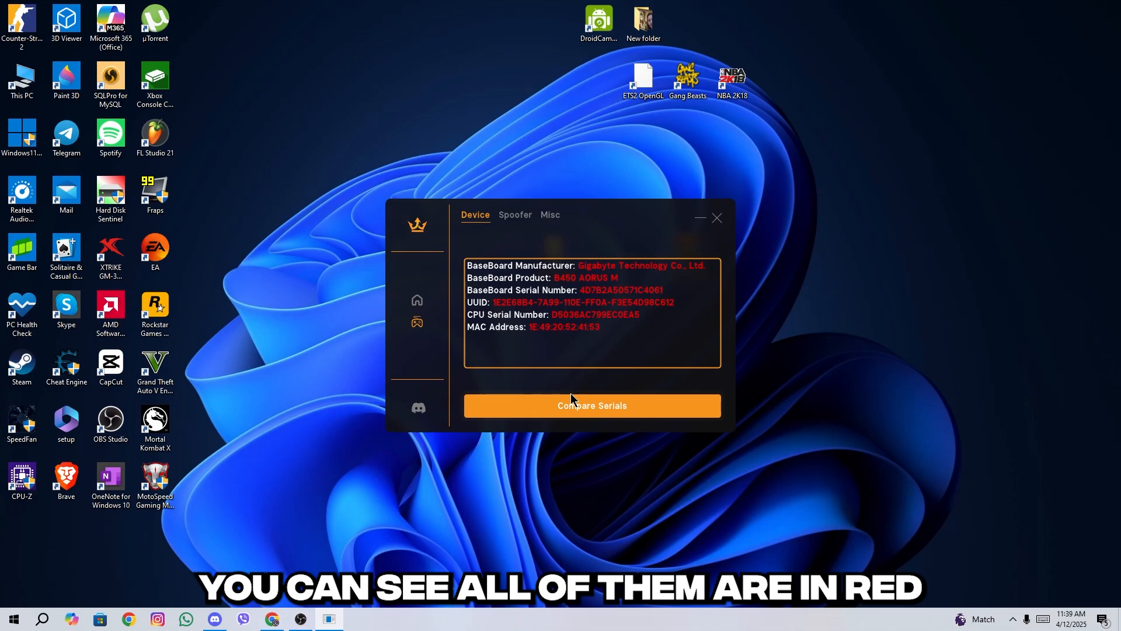
Switch the spoofer to its Spoofer options tab, then view the Misc tab tools.
left_click(514, 215)
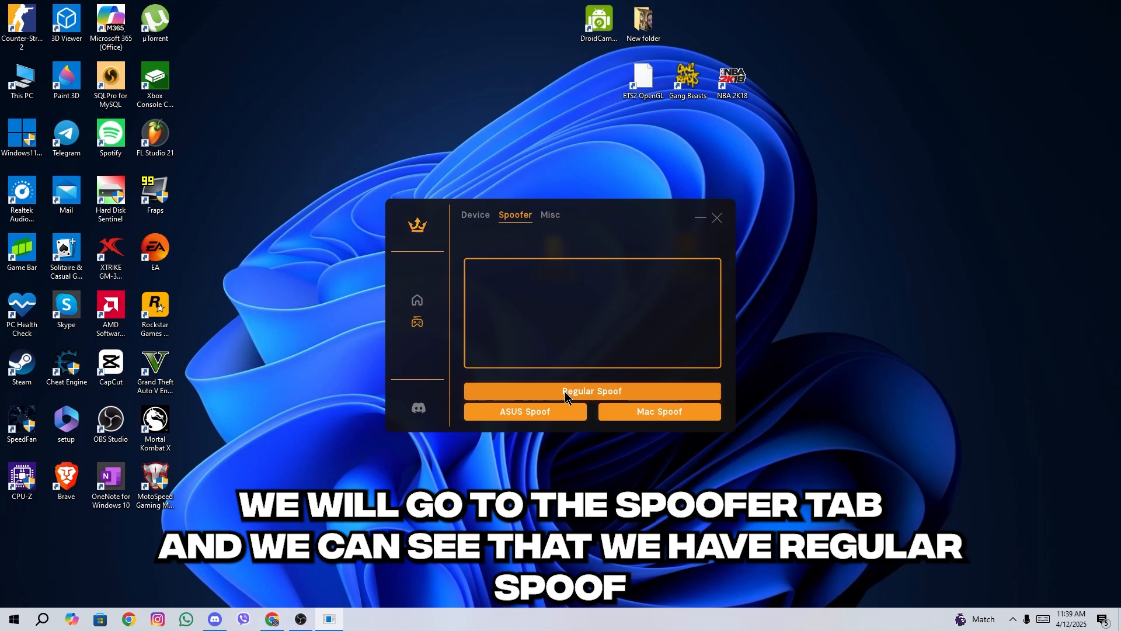
mouse_move(652, 424)
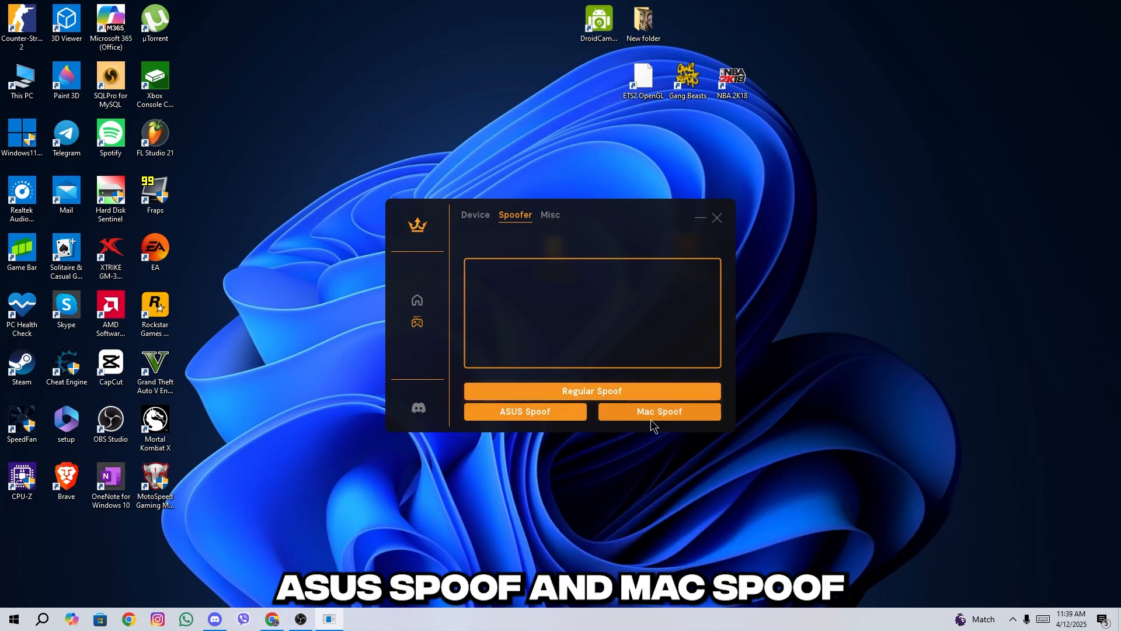
left_click(550, 214)
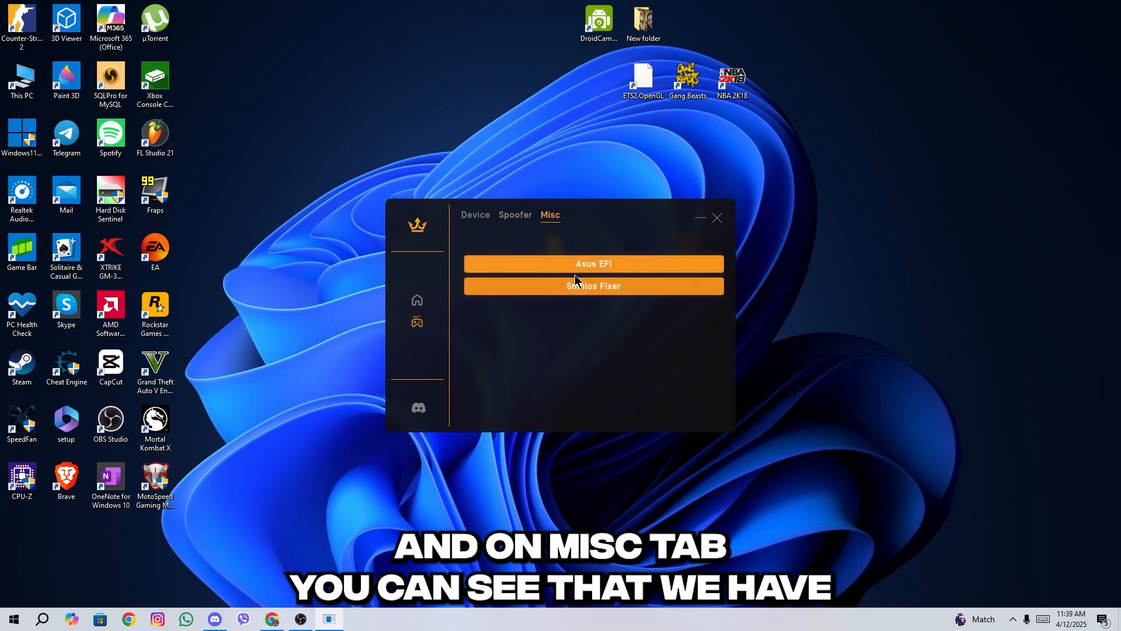
mouse_move(504, 220)
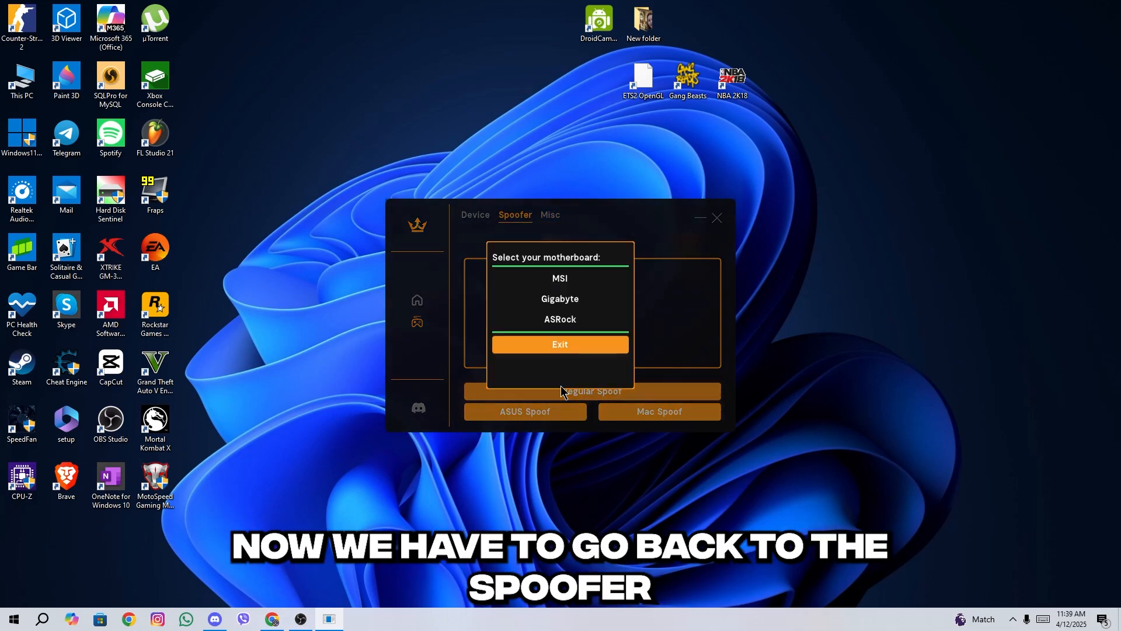
Choose Gigabyte as the motherboard brand for the regular spoof.
left_click(560, 344)
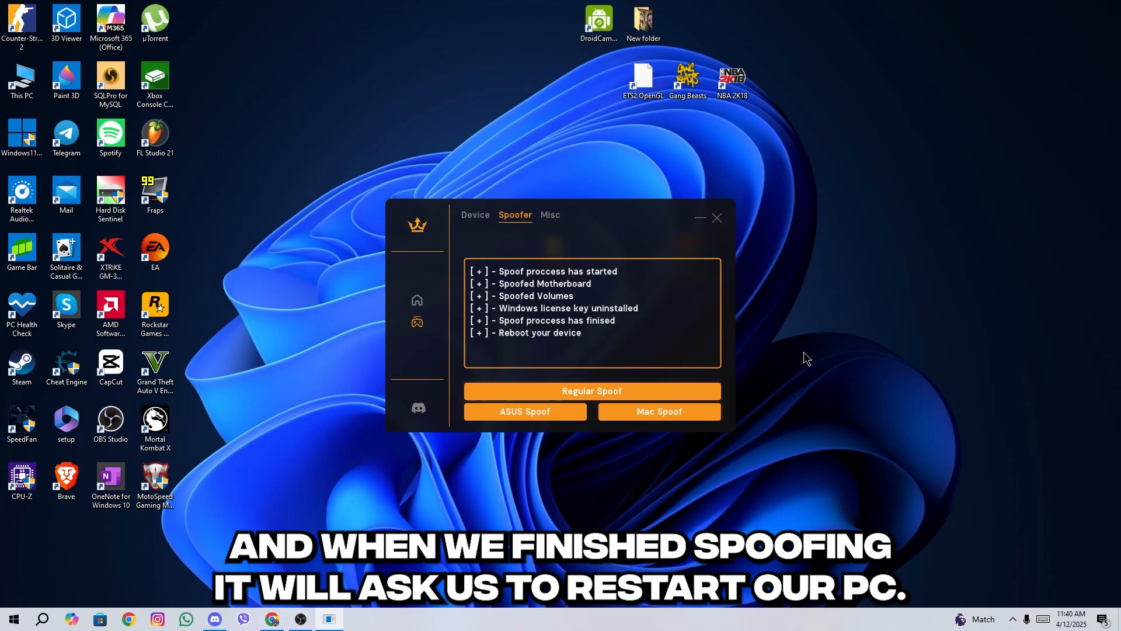
mouse_move(646, 363)
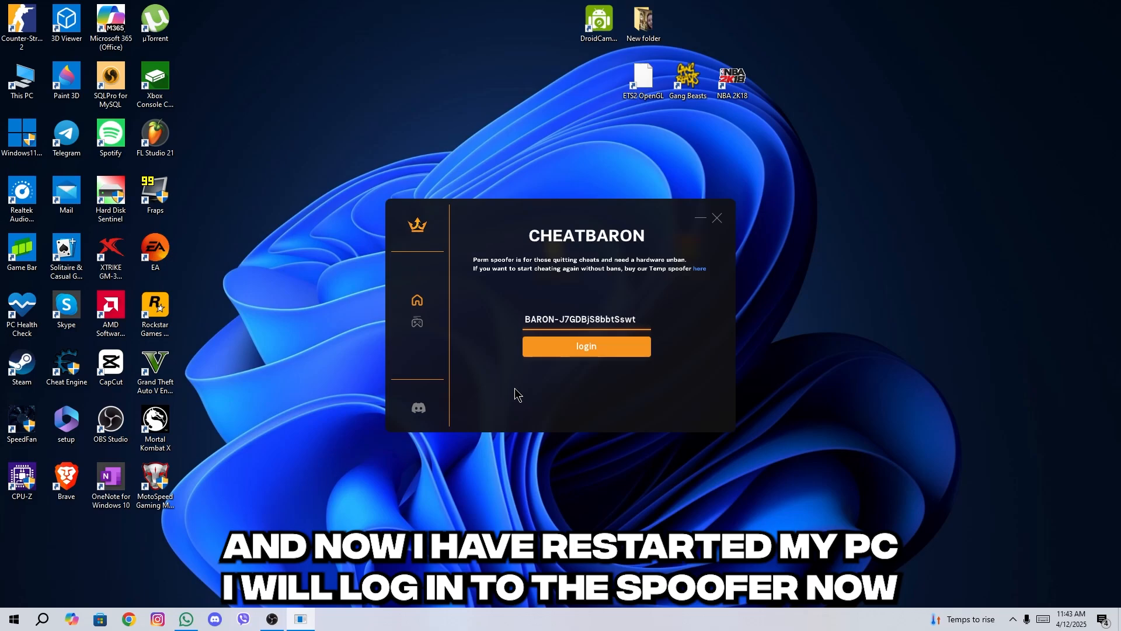
Log in with the license key and run Compare Serials on the Device tab.
left_click(586, 346)
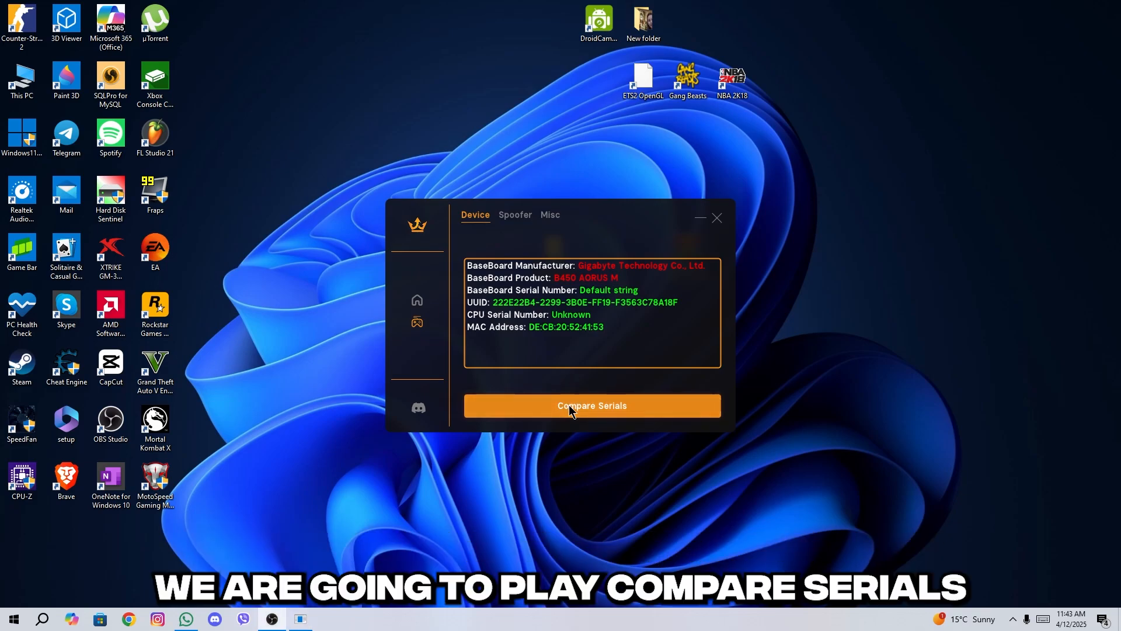
left_click(592, 406)
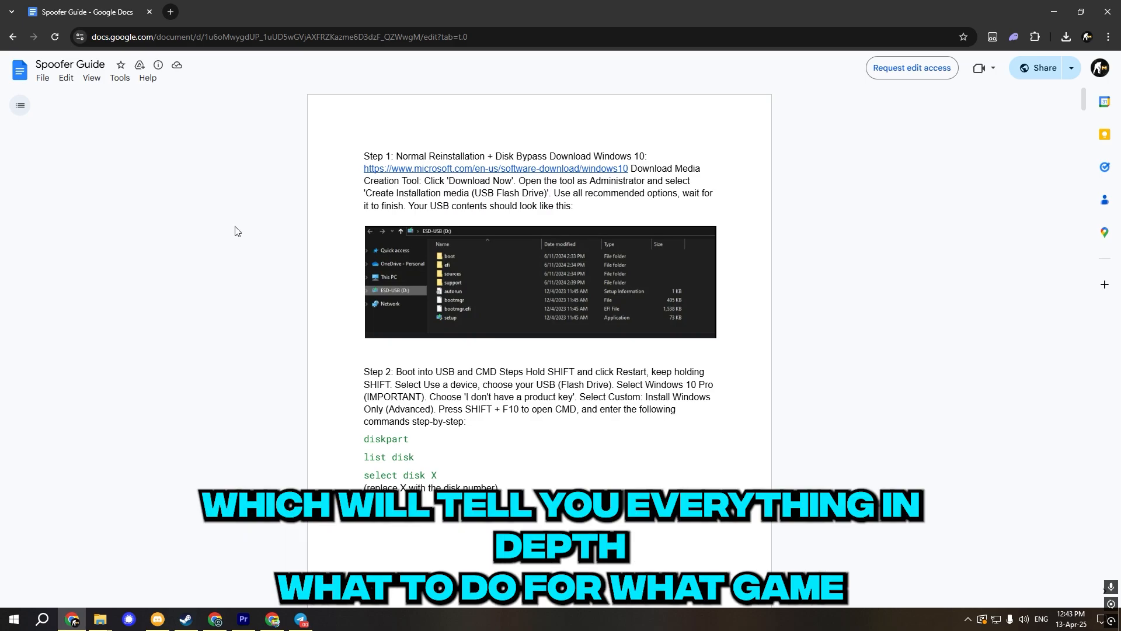
scroll("down", 3)
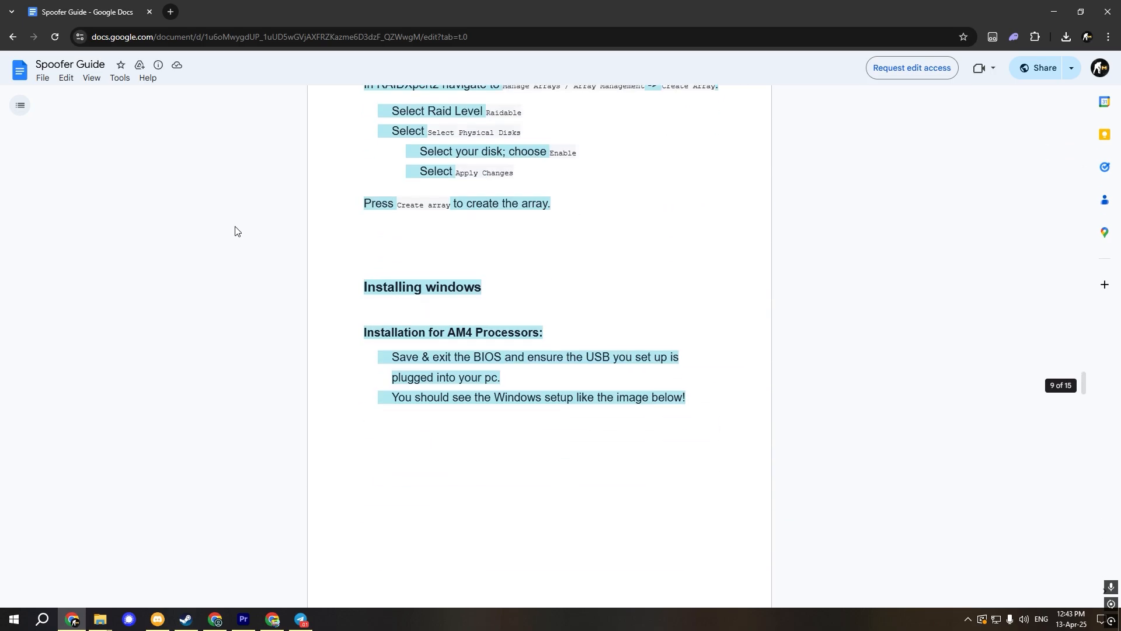
scroll("down", 3)
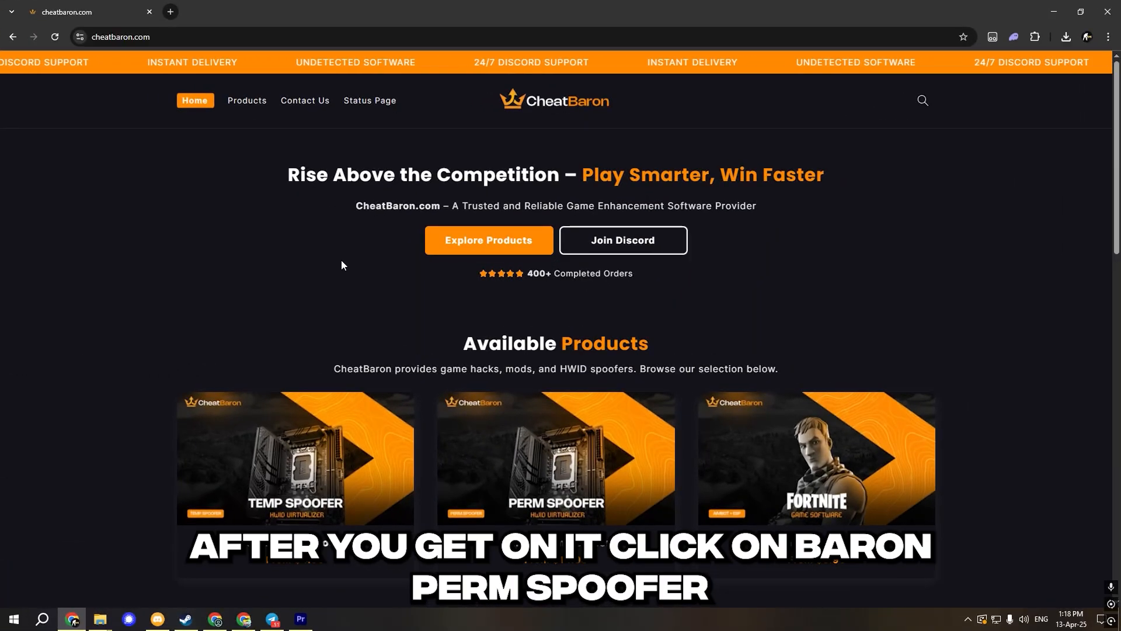
mouse_move(555, 457)
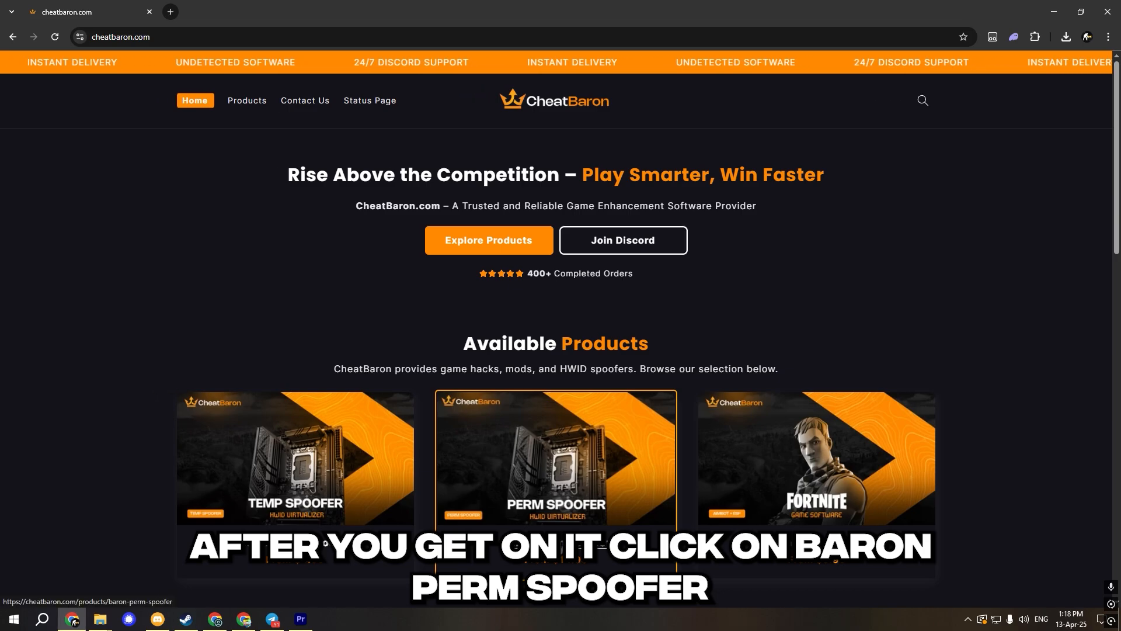
Open the Baron Perm Spoofer page, apply coupon BARON1 for €24.95, and close checkout.
left_click(555, 459)
type("BARON1")
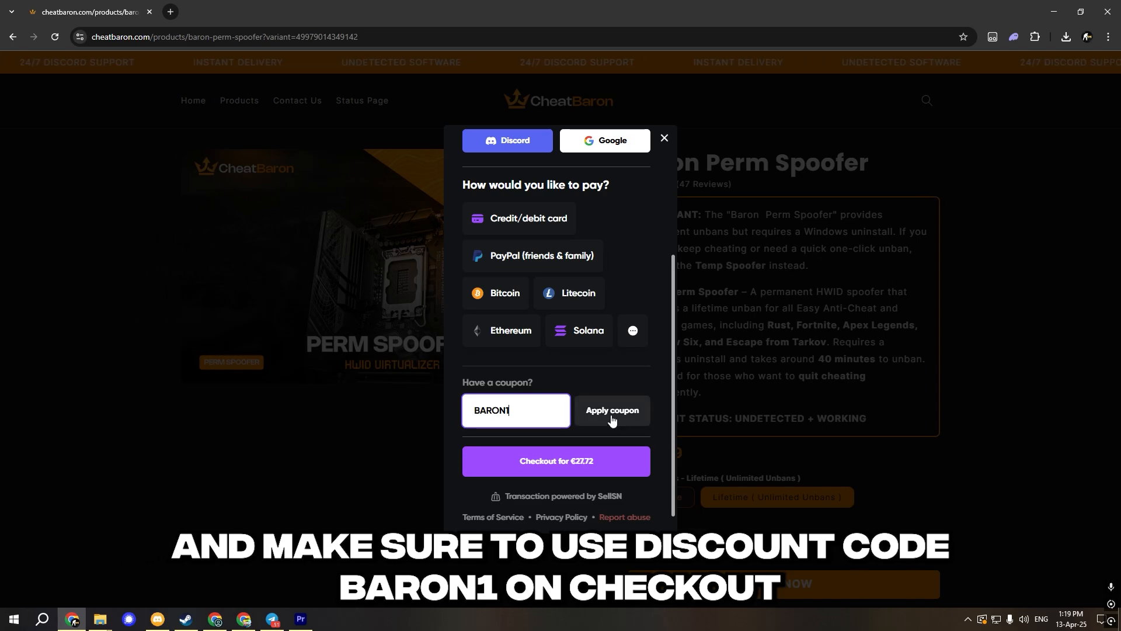
left_click(612, 410)
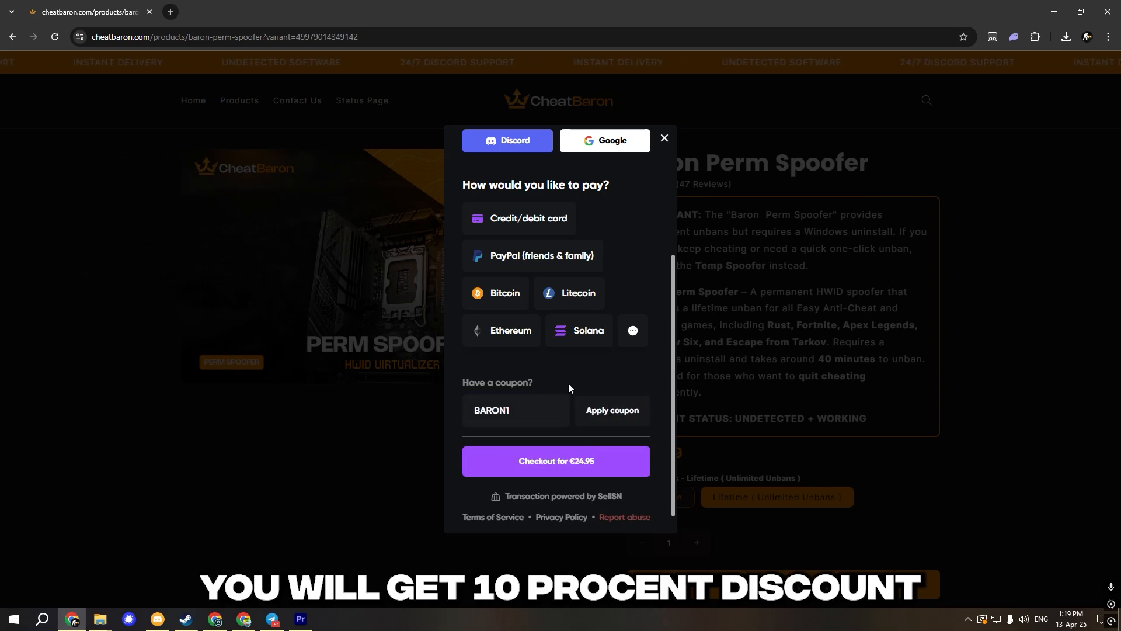
left_click(663, 137)
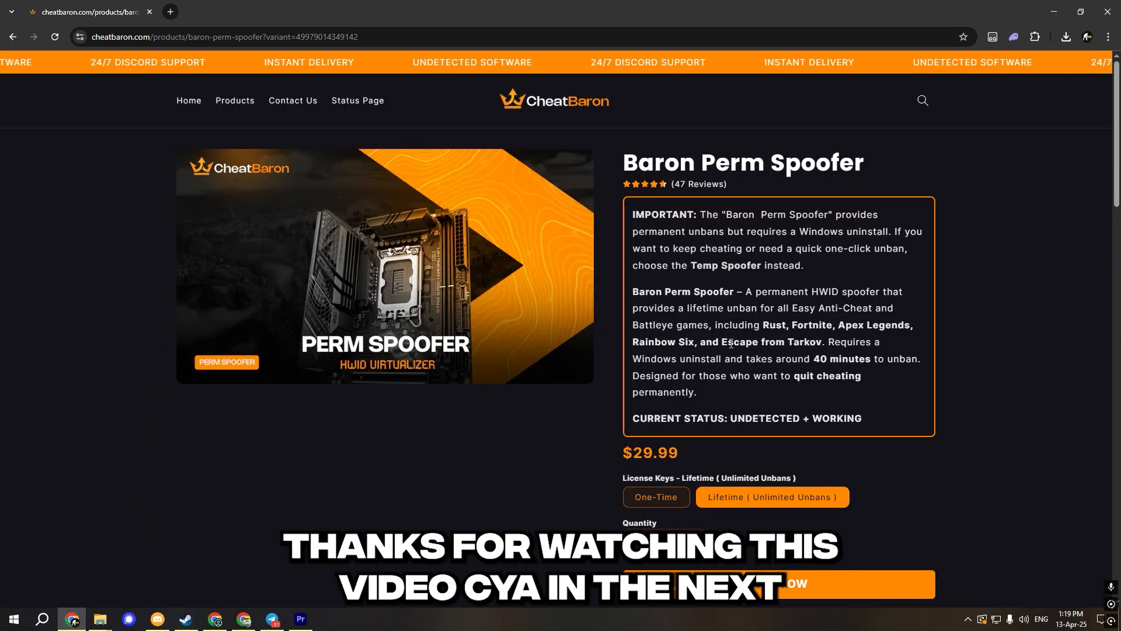